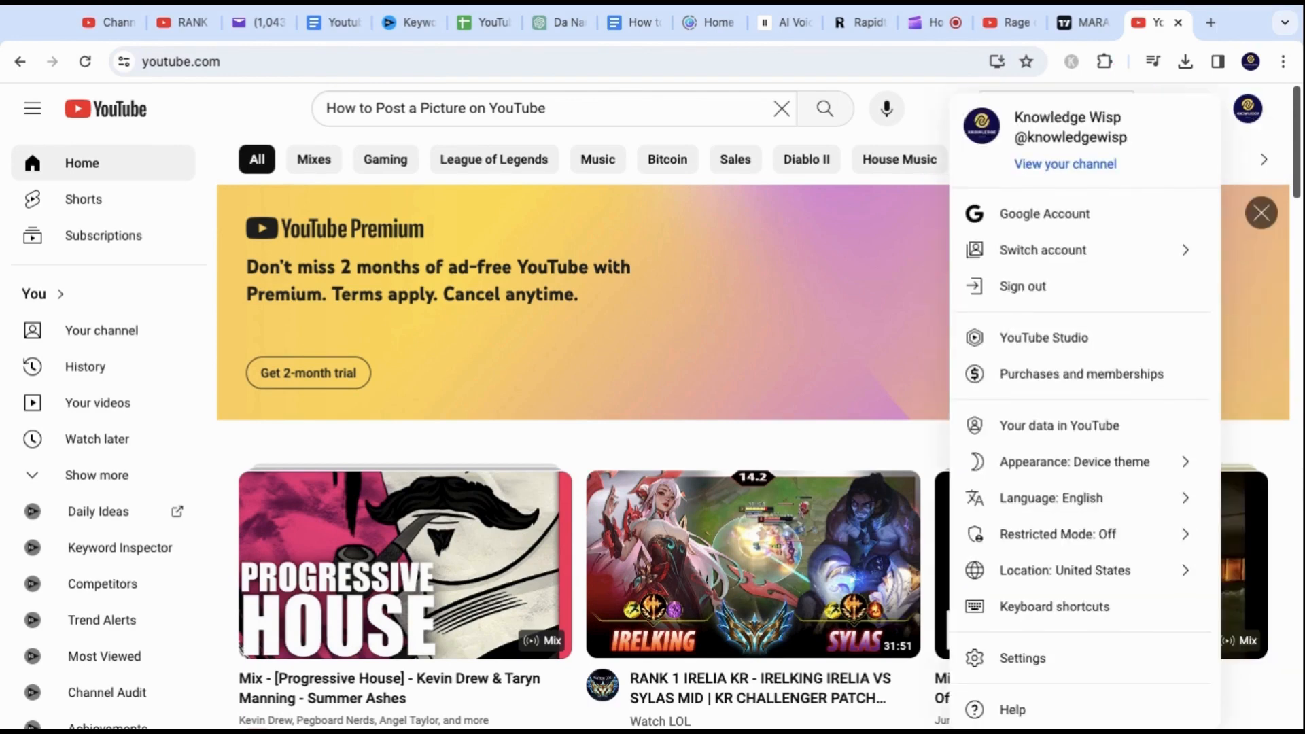
pyautogui.moveTo(1042, 337)
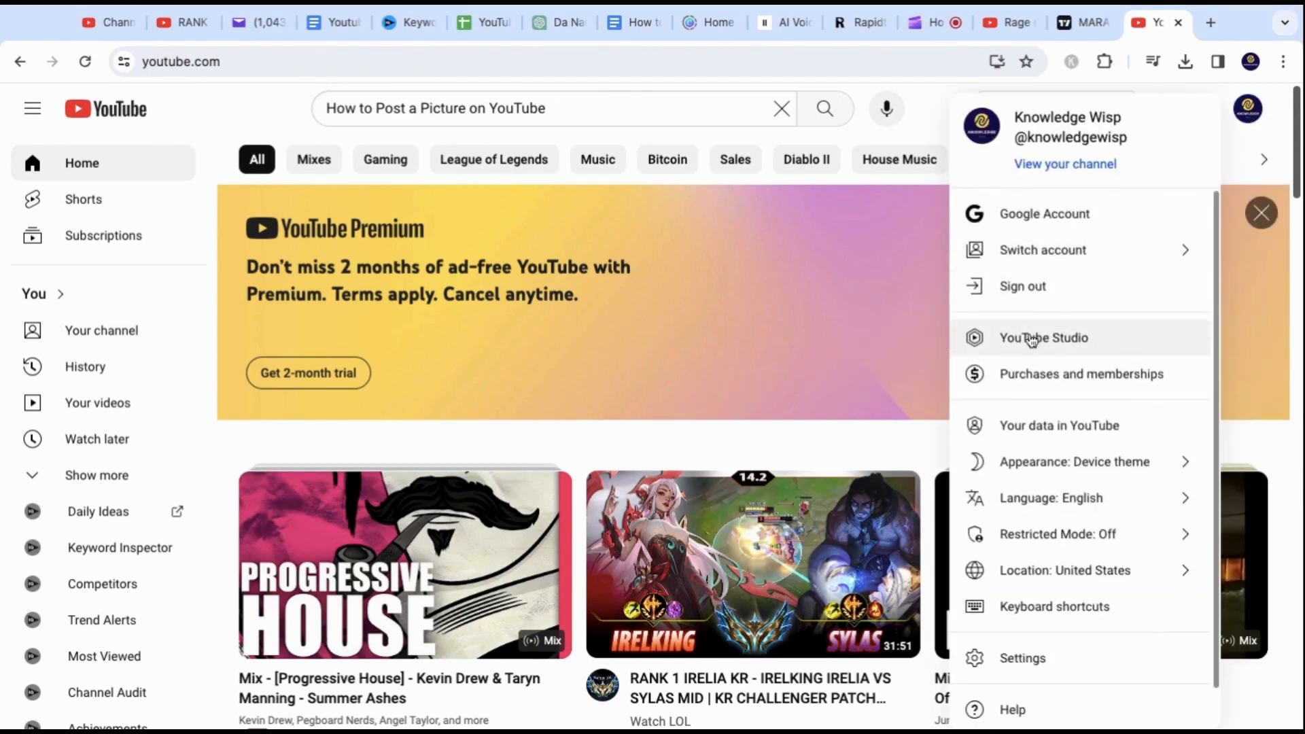
# Choose YouTube Studio from the account menu for the Knowledge Wisp channel.
pyautogui.click(1043, 337)
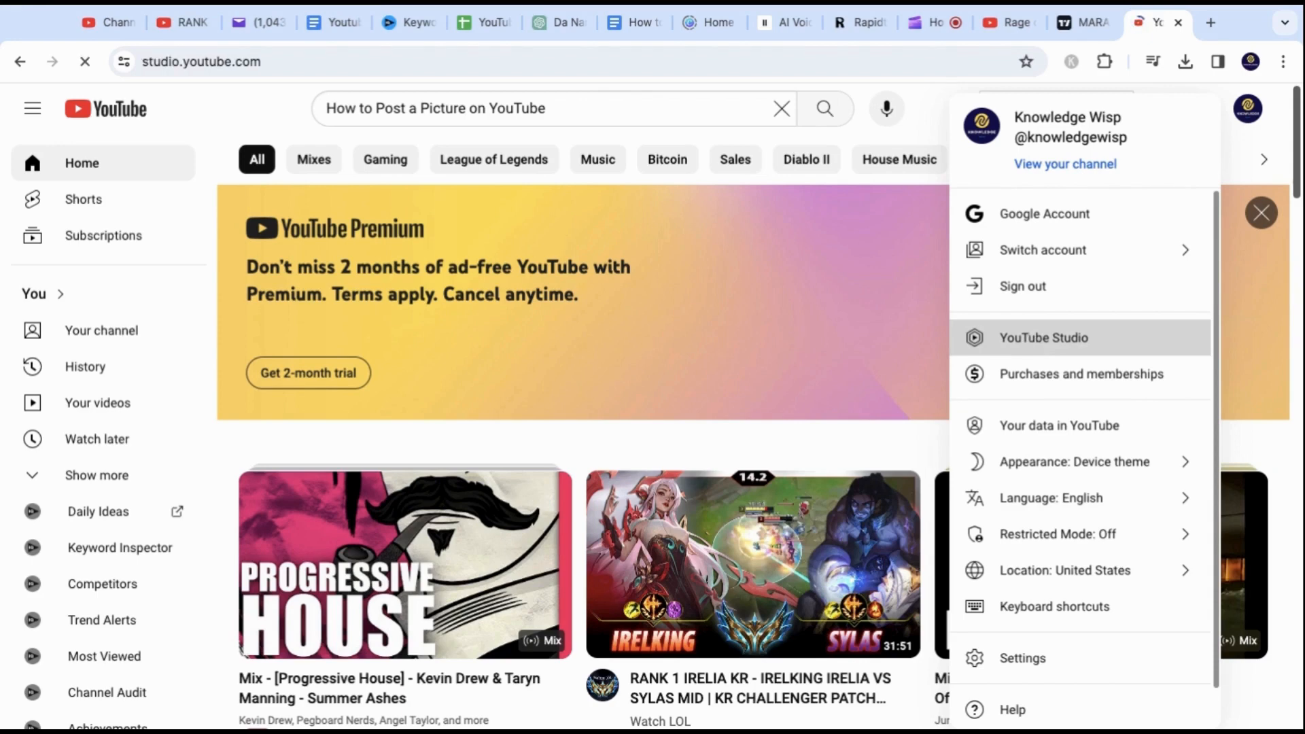
# Start a new community post from the YouTube Studio dashboard.
pyautogui.click(1043, 337)
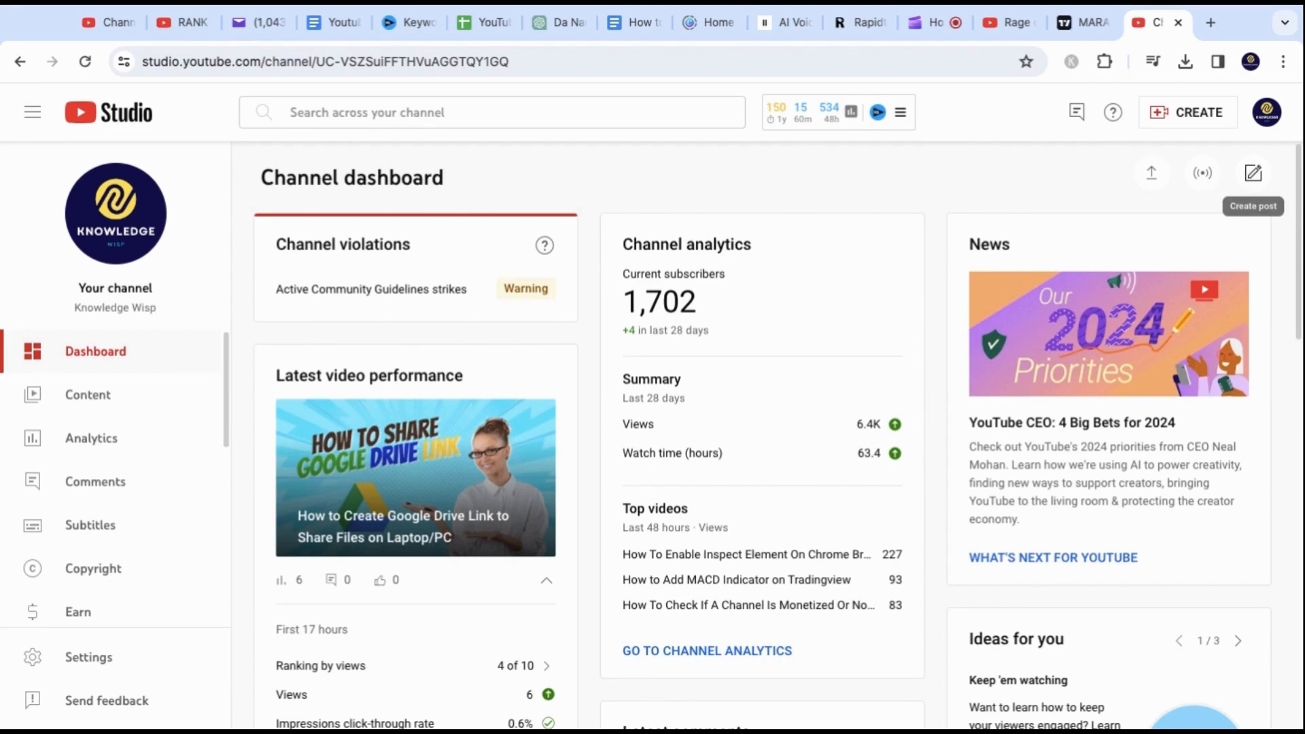
pyautogui.click(1187, 112)
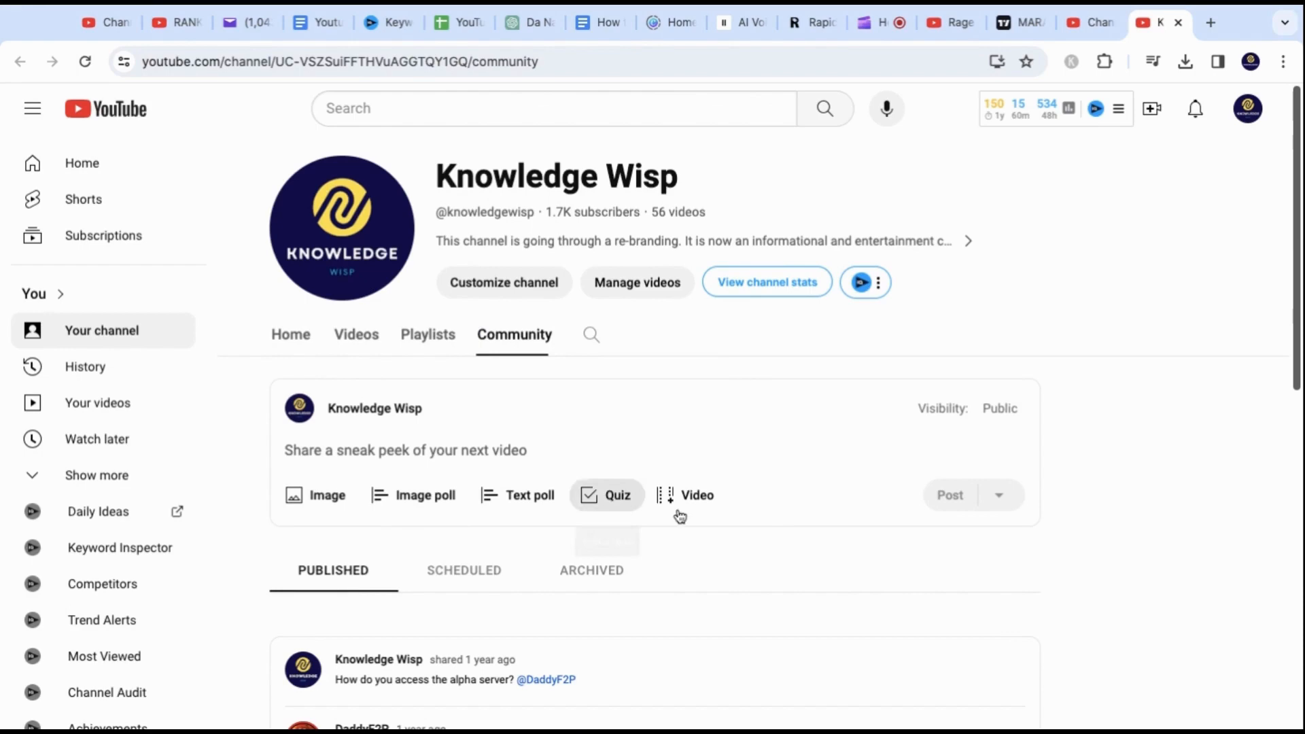
# Attach a laughing-man image to the post and dismiss the reordering tip.
pyautogui.click(314, 494)
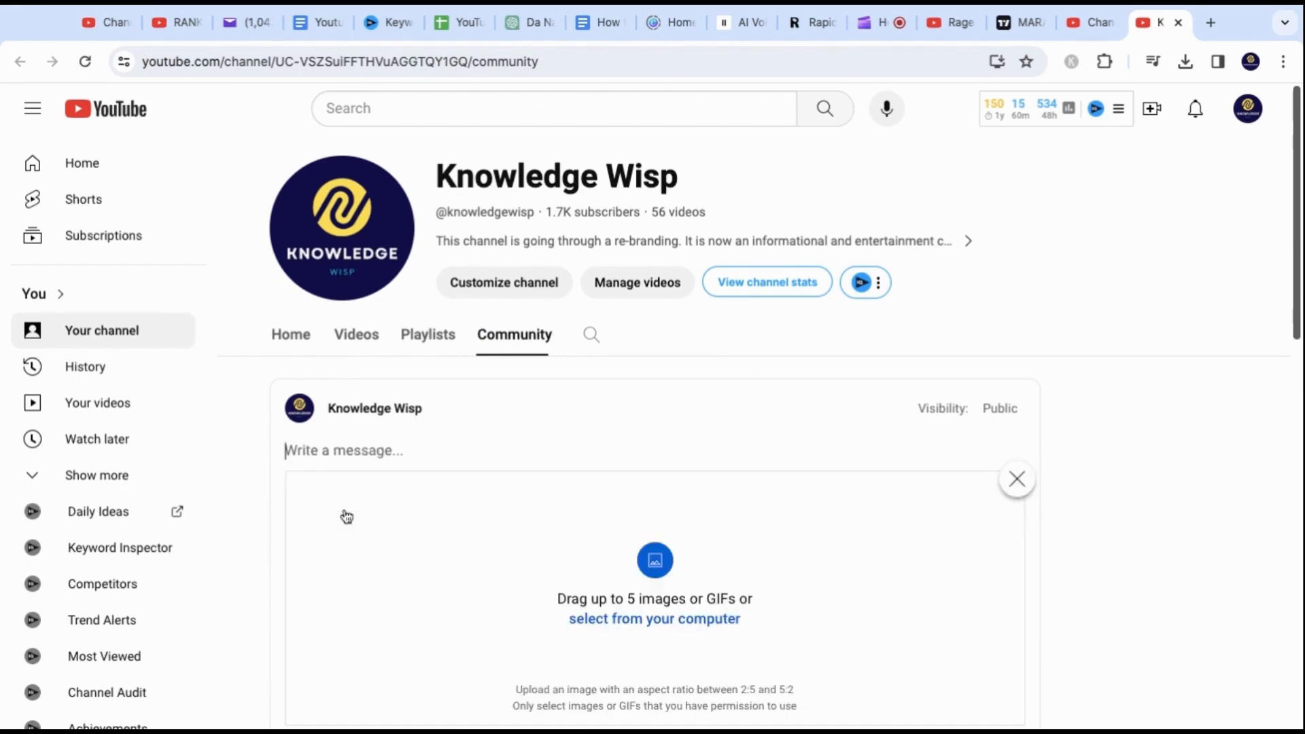
pyautogui.scroll(-3)
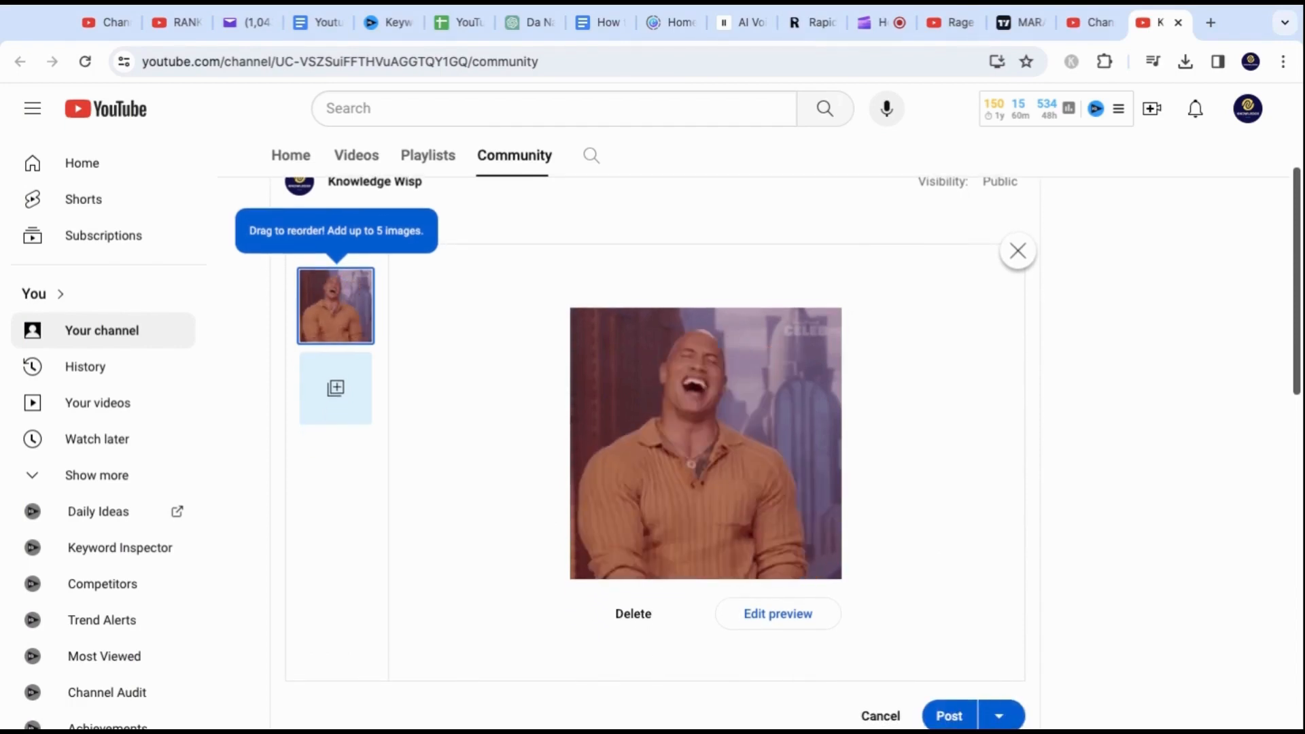
pyautogui.click(948, 715)
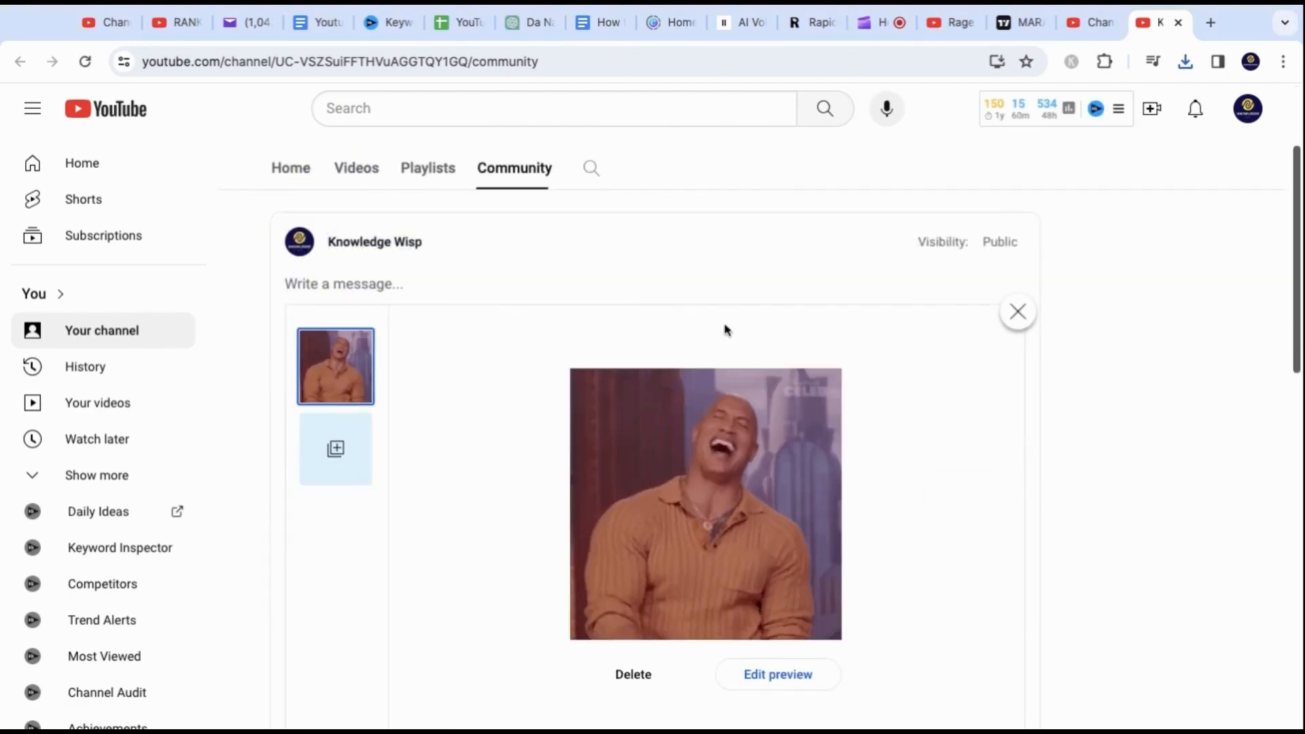
# Bring up the option to schedule the post for later instead of posting now.
pyautogui.scroll(-3)
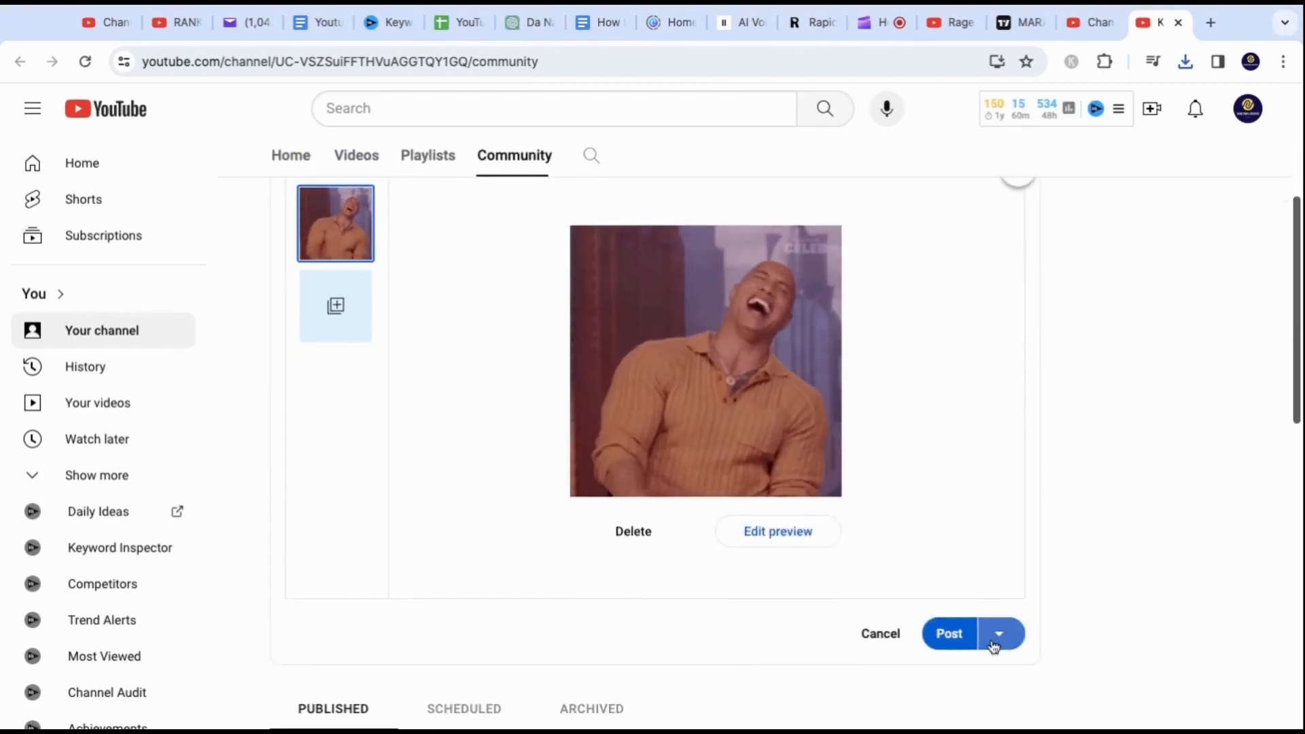
pyautogui.click(998, 634)
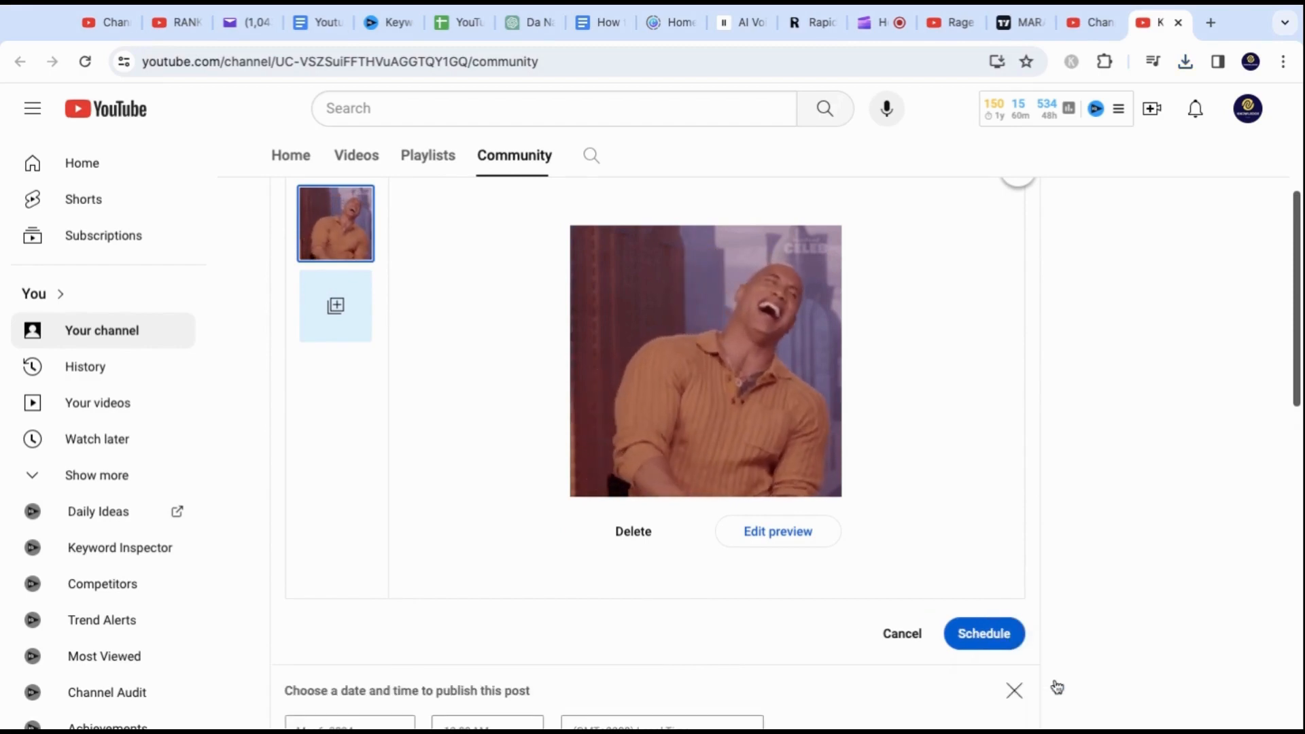
pyautogui.scroll(-3)
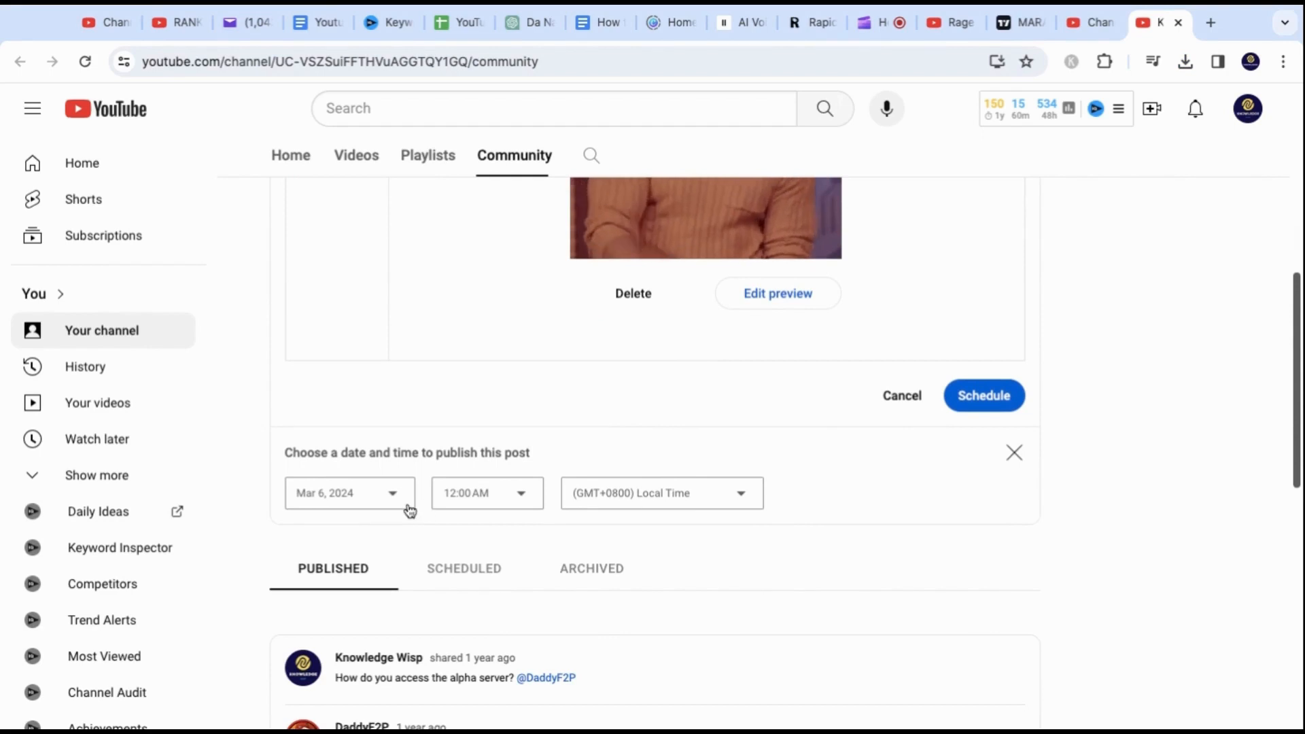
# Pick March 10, 2024 as the publish date and open the time choices.
pyautogui.click(347, 493)
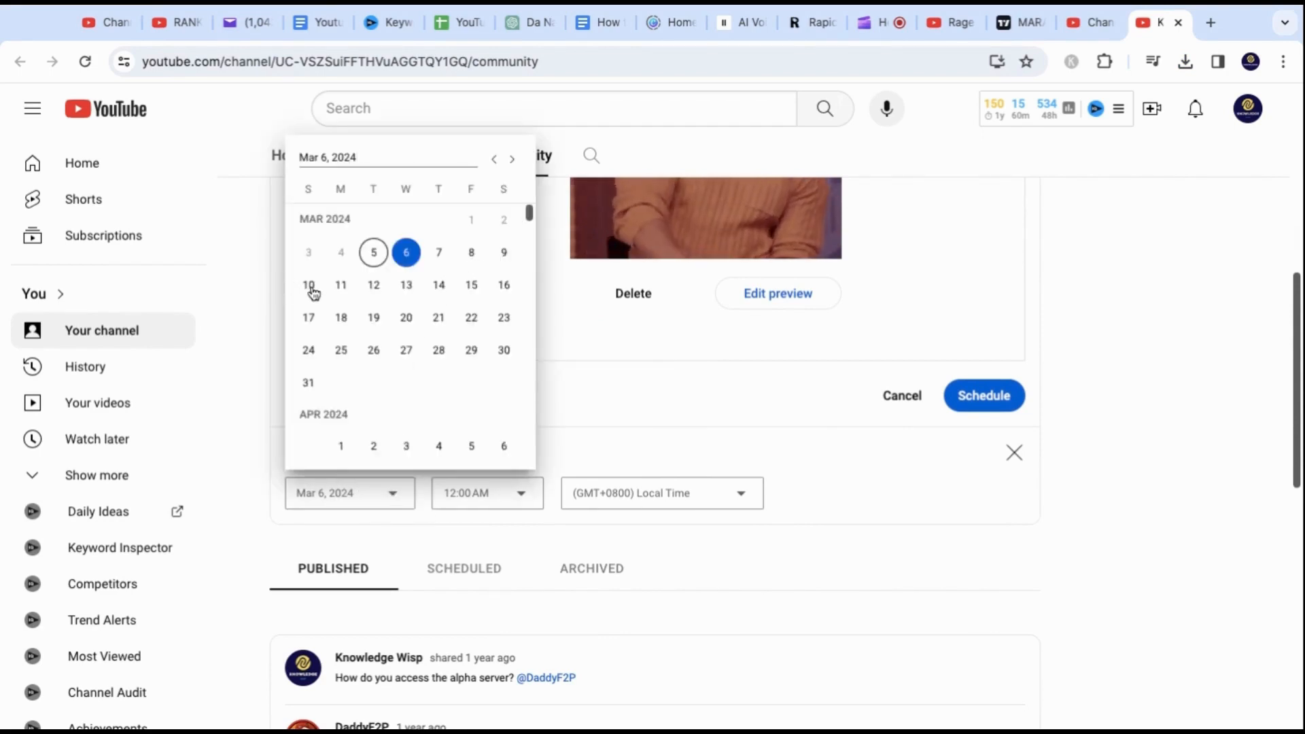
pyautogui.click(308, 285)
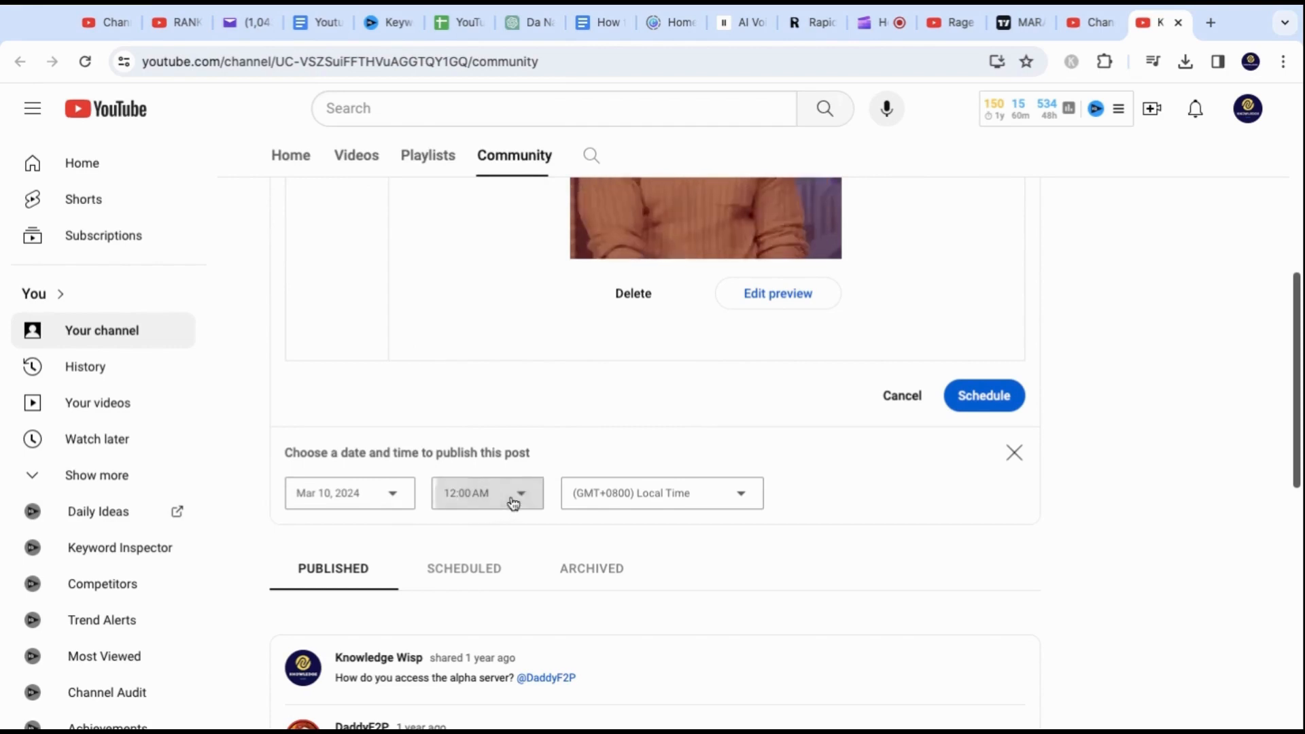
pyautogui.click(486, 492)
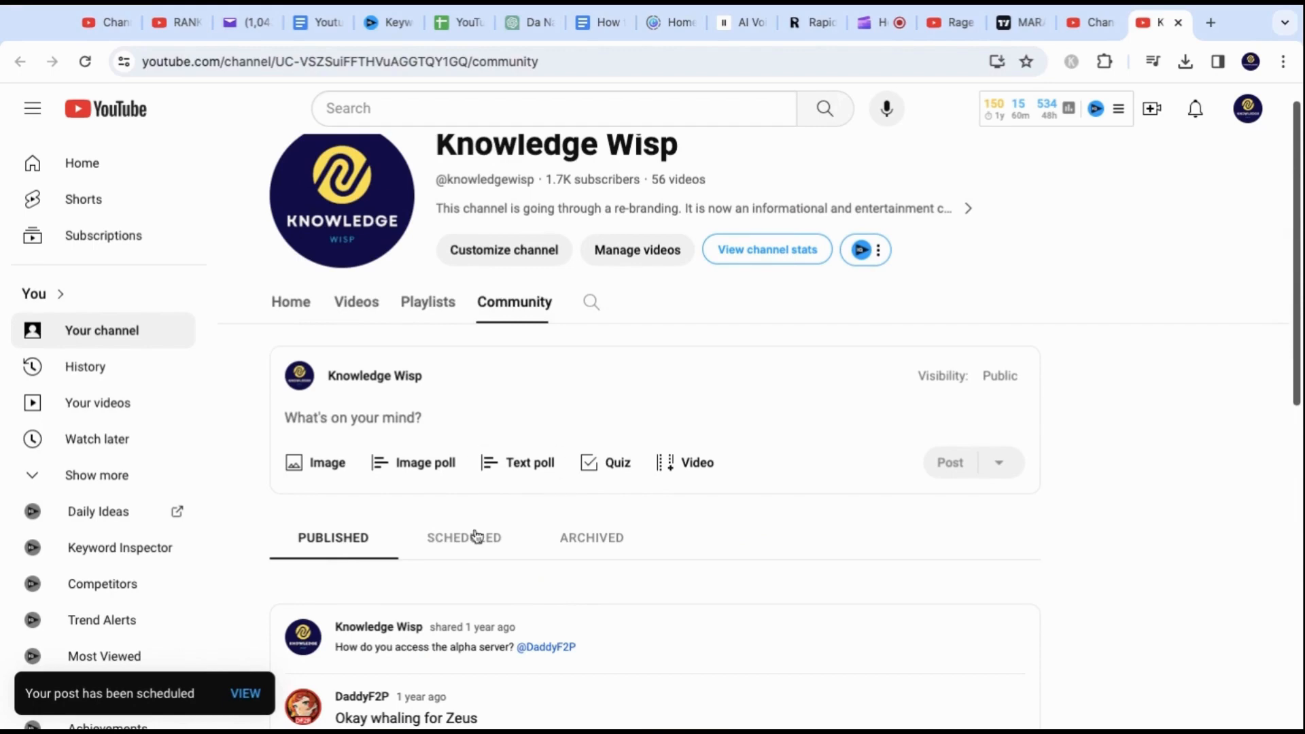
# Find the laughing-man post under Scheduled, set for Mar 10, 2024, 1:00 AM.
pyautogui.click(464, 537)
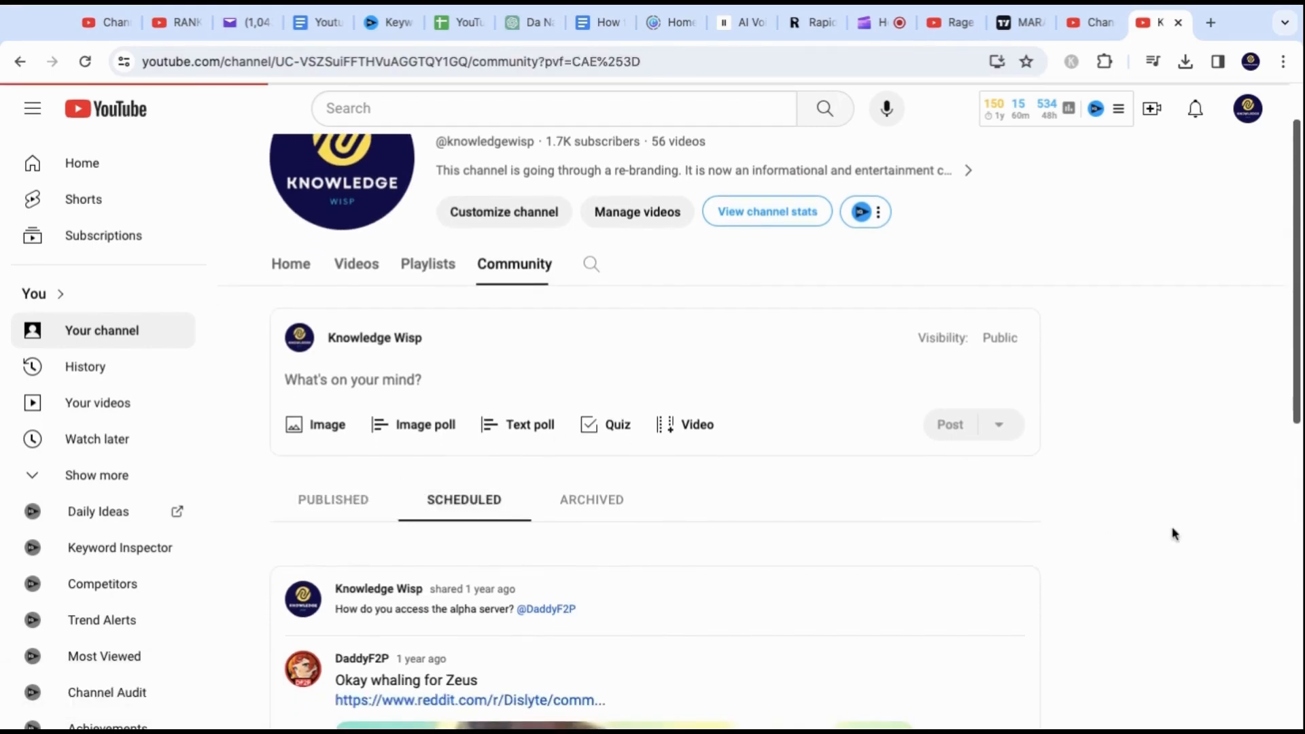
pyautogui.scroll(-3)
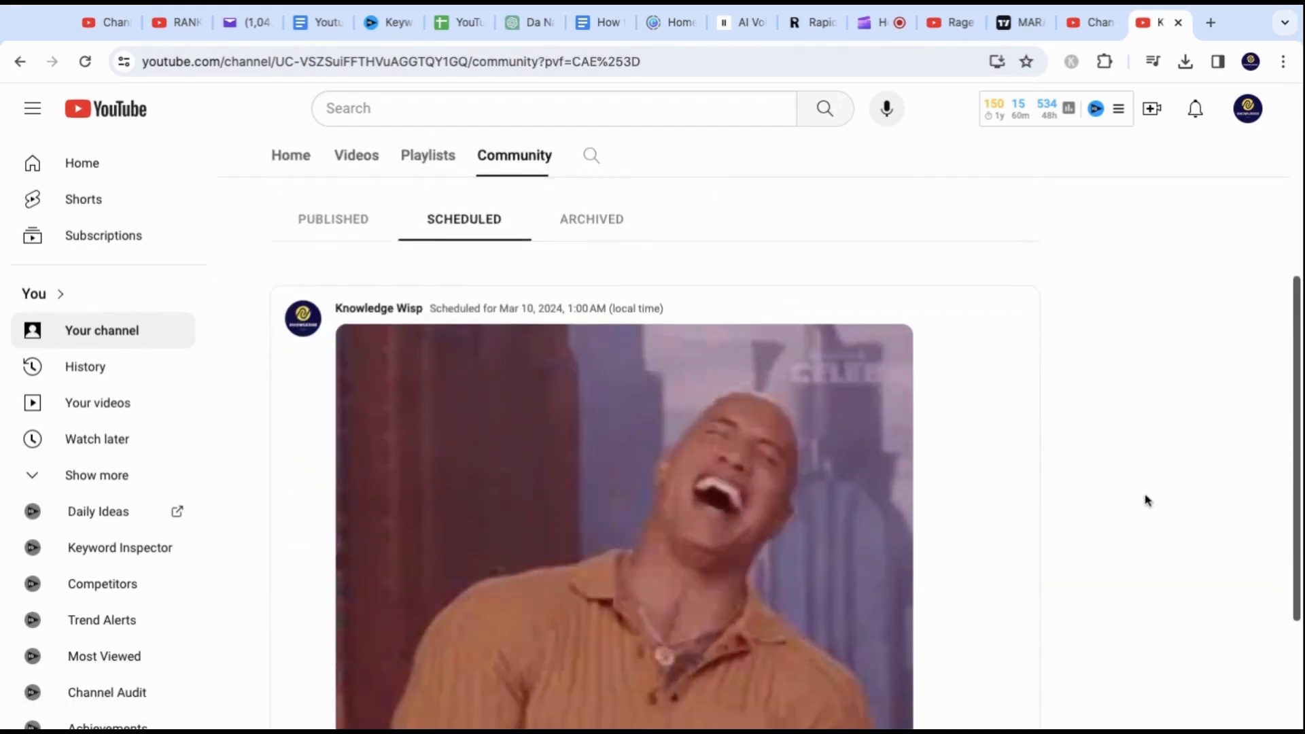